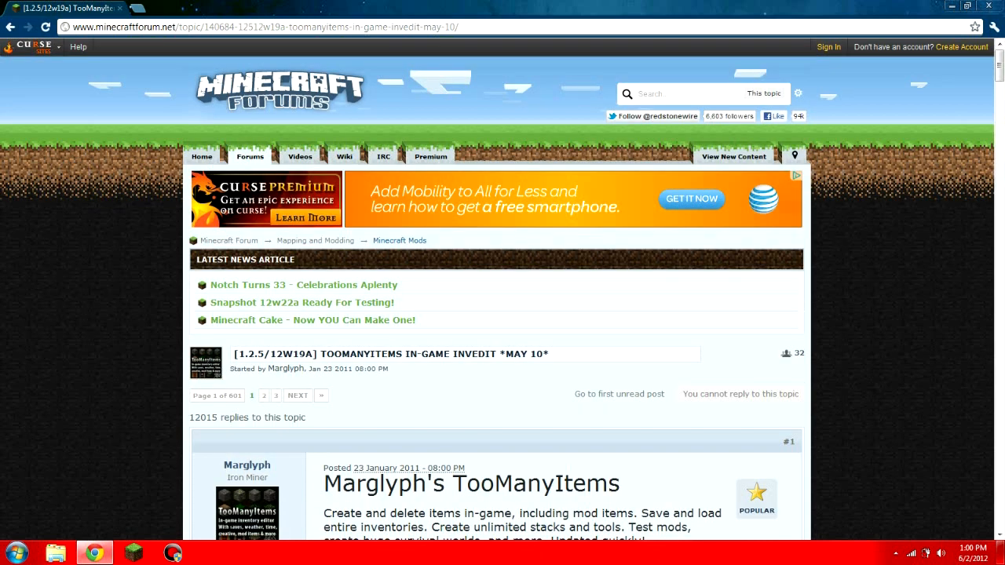
- Scroll the TooManyItems thread down to the 'Download for Minecraft 1.2.5' heading
scroll(down, 3)
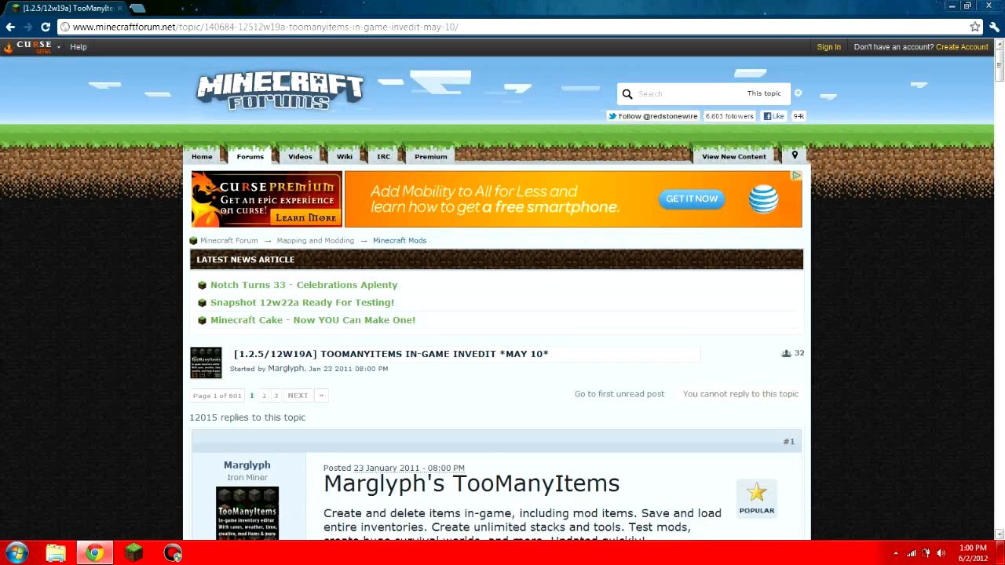
scroll(down, 3)
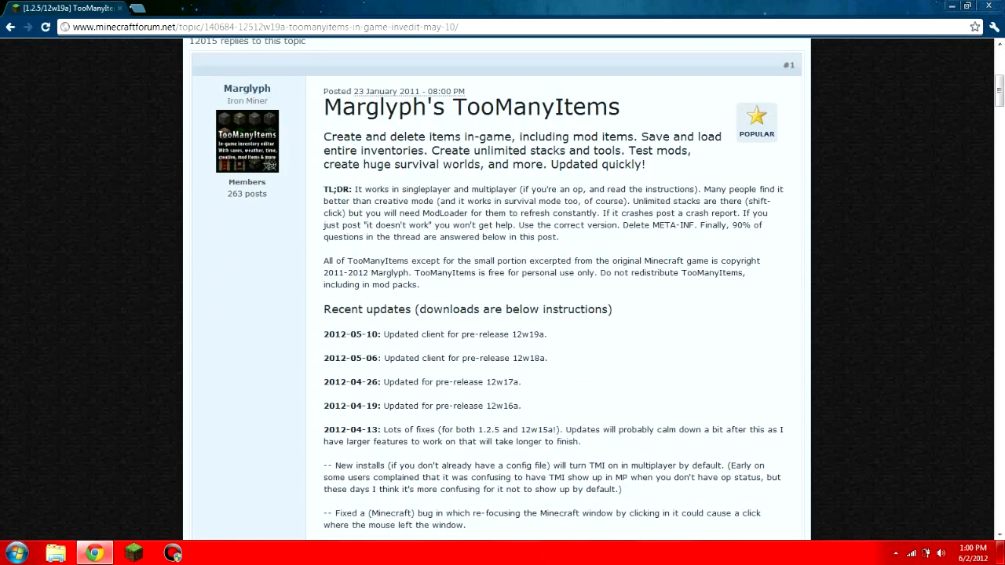
scroll(down, 3)
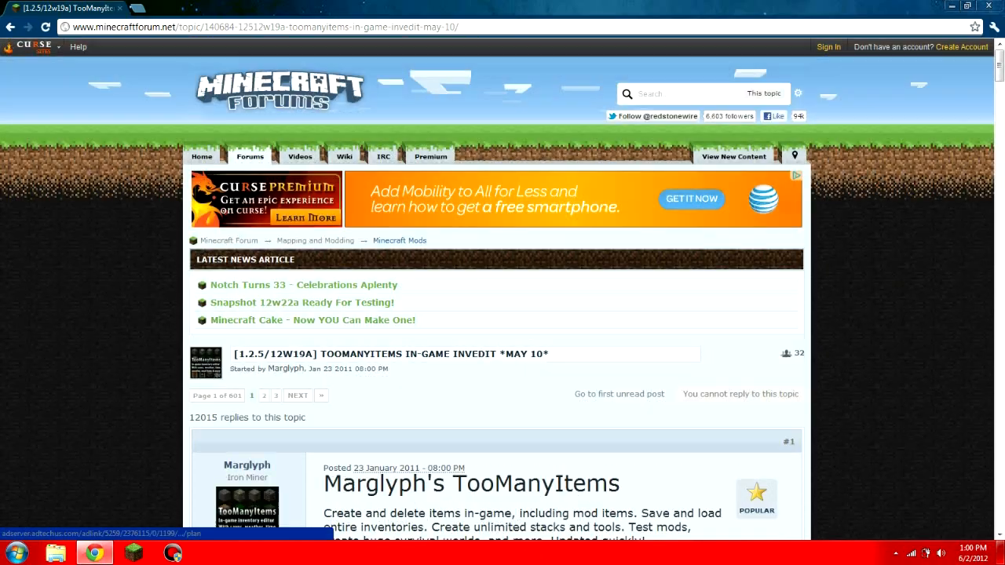
scroll(down, 3)
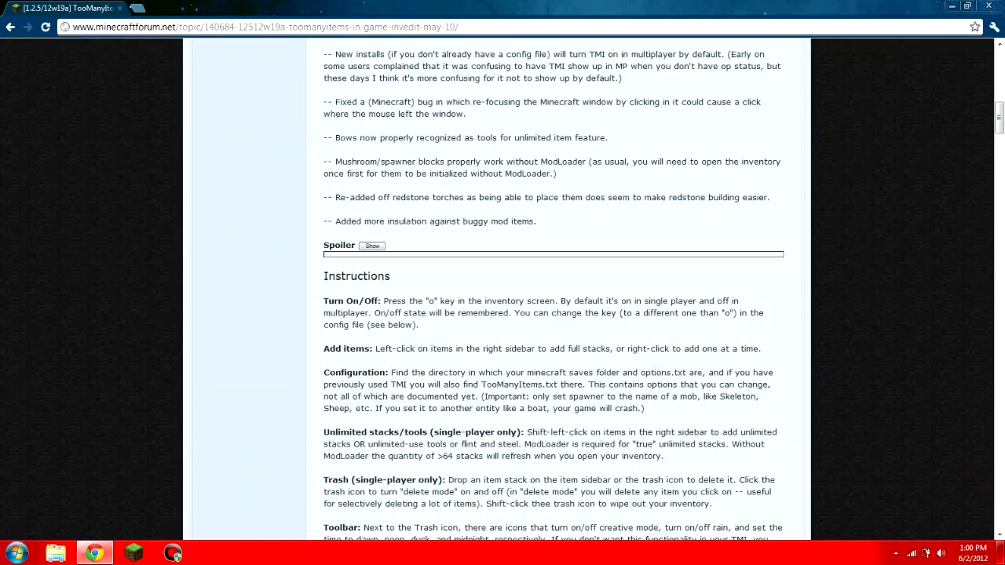
scroll(down, 3)
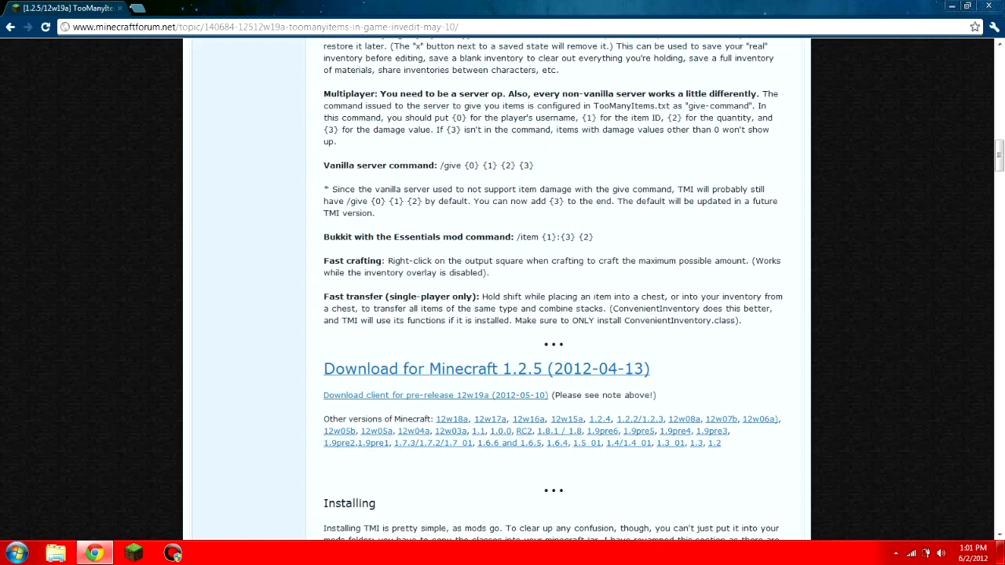
scroll(down, 3)
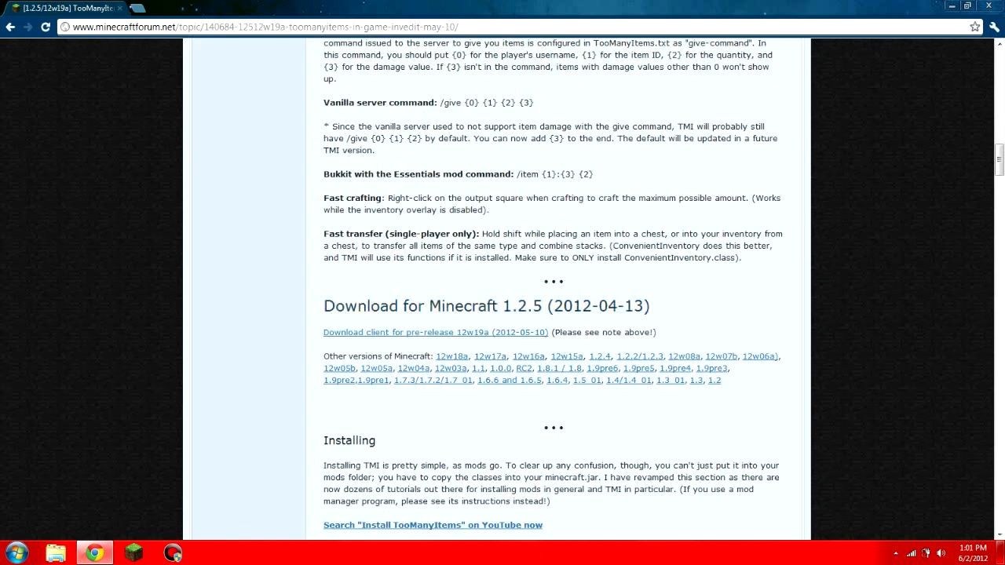
scroll(down, 3)
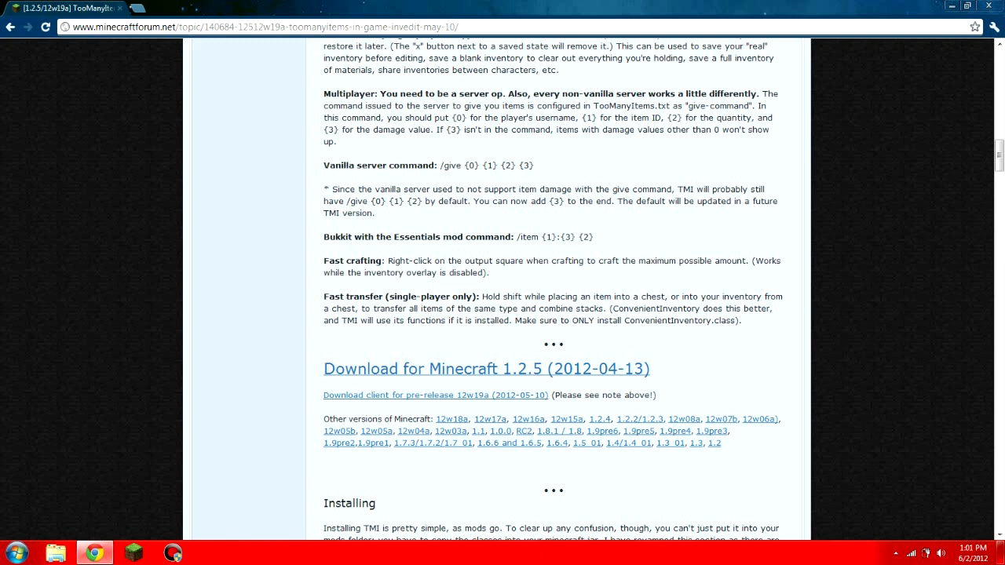
- Search 'winrar', start the WinRAR (32-bit) installer download from CNET, and return to the forum tab
text(winrar)
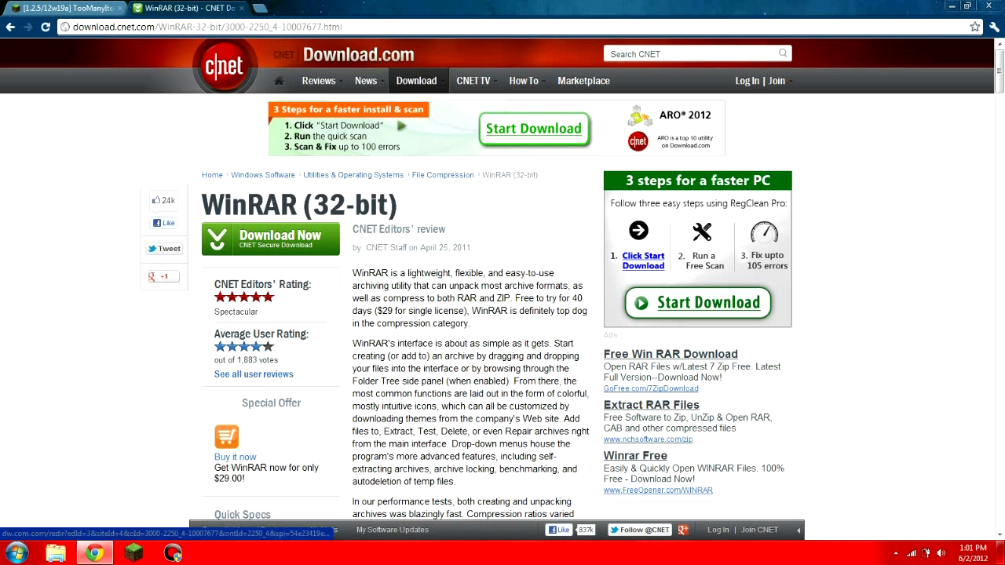
click(279, 236)
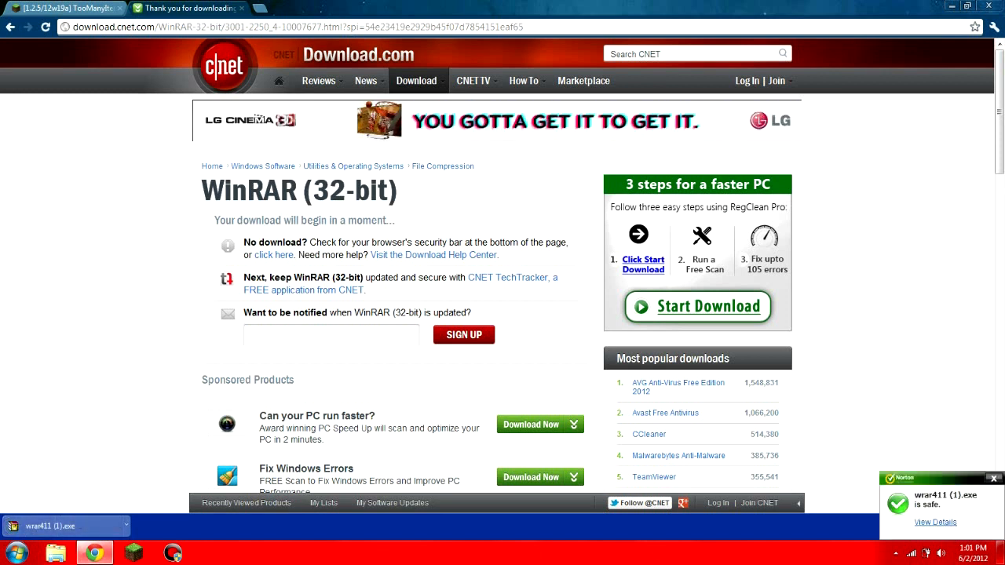
click(70, 8)
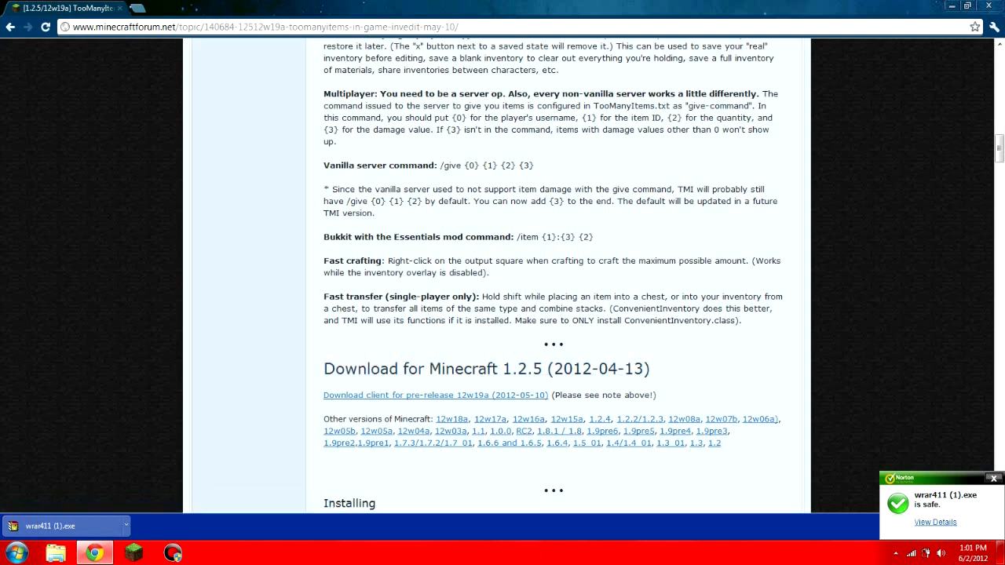
- Scroll to the post's download link so the TooManyItems zip starts downloading via adf.ly
scroll(up, 3)
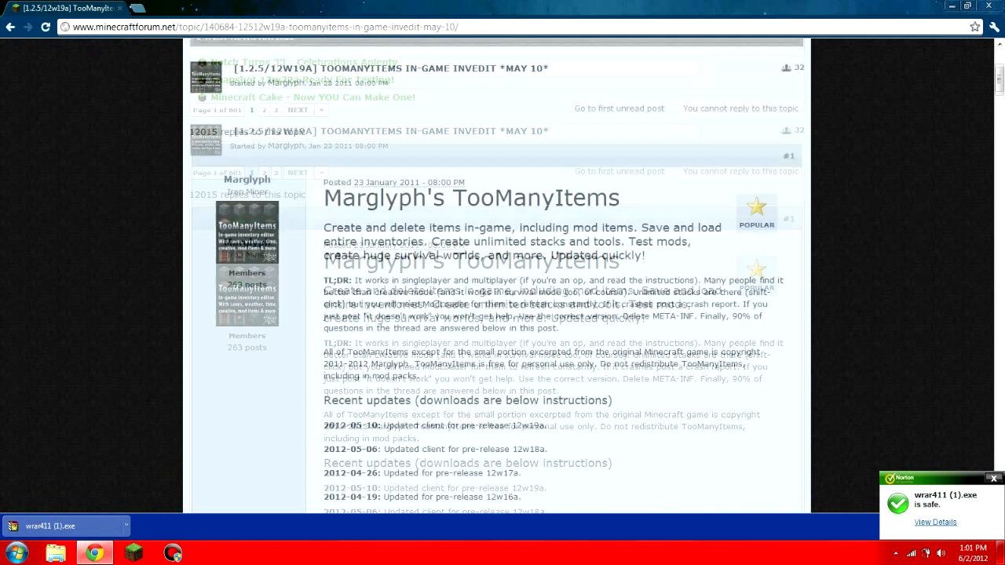
scroll(down, 3)
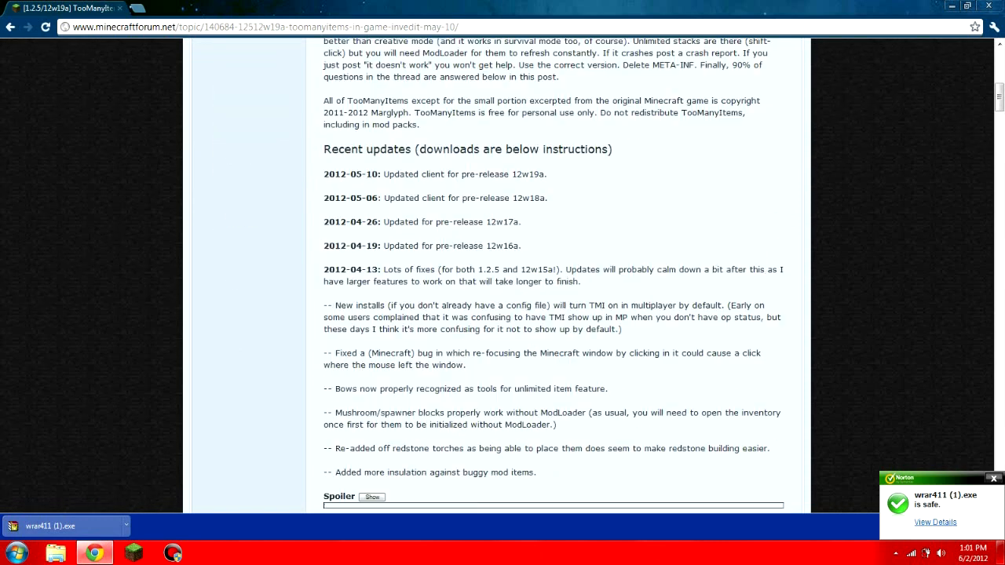
scroll(down, 3)
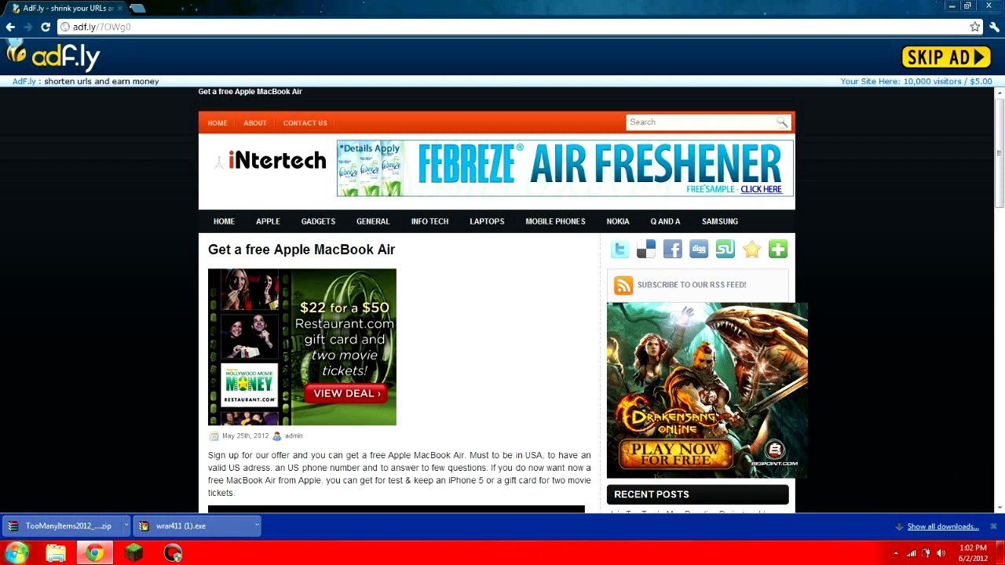
- Run %appdata% from Start and browse into .minecraft's bin folder
click(14, 553)
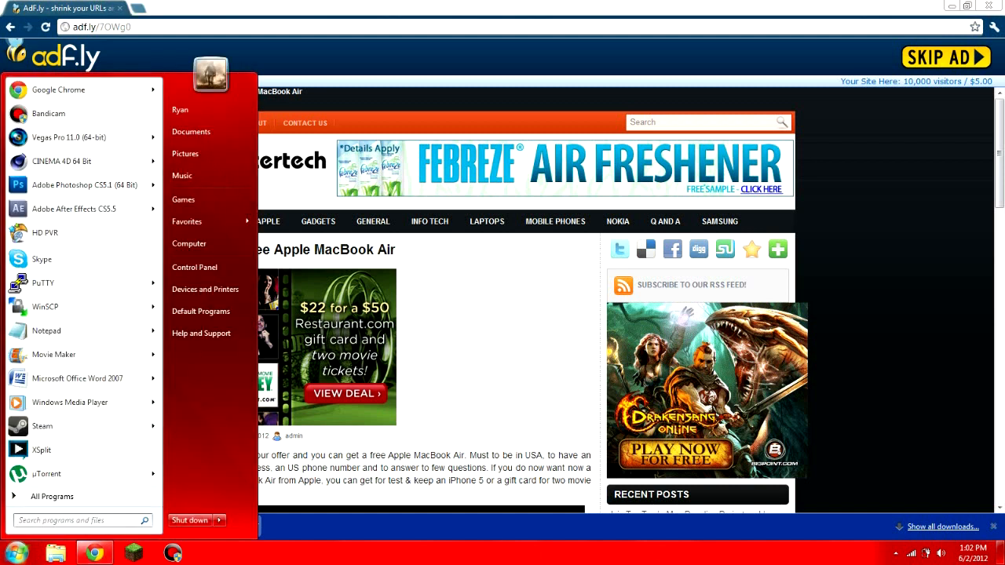
text(ru)
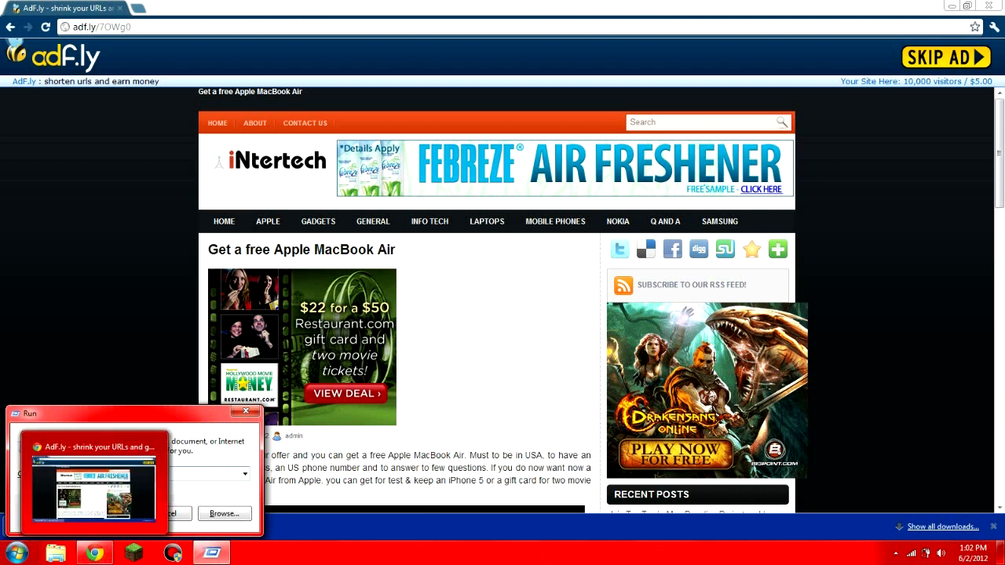
click(225, 513)
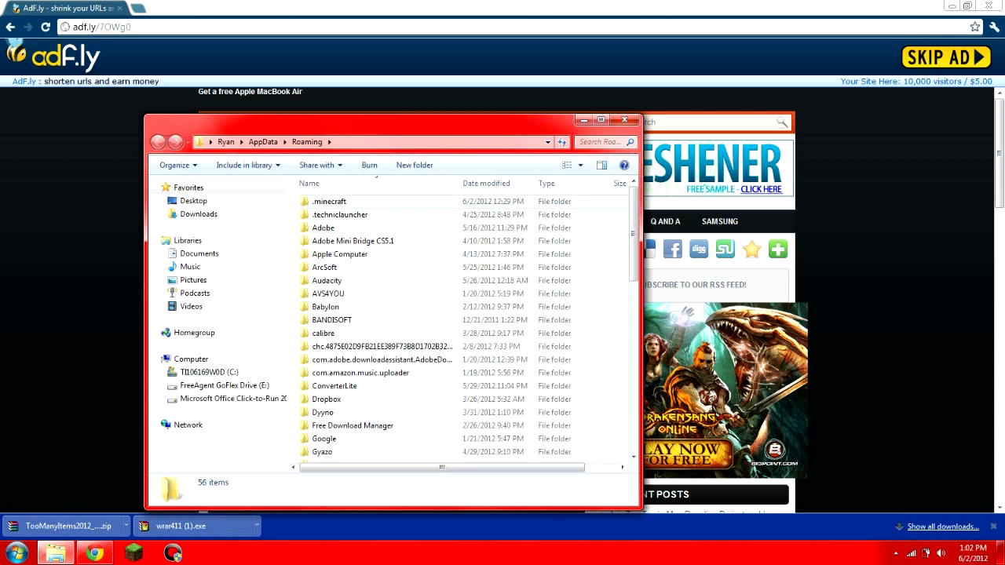
click(330, 201)
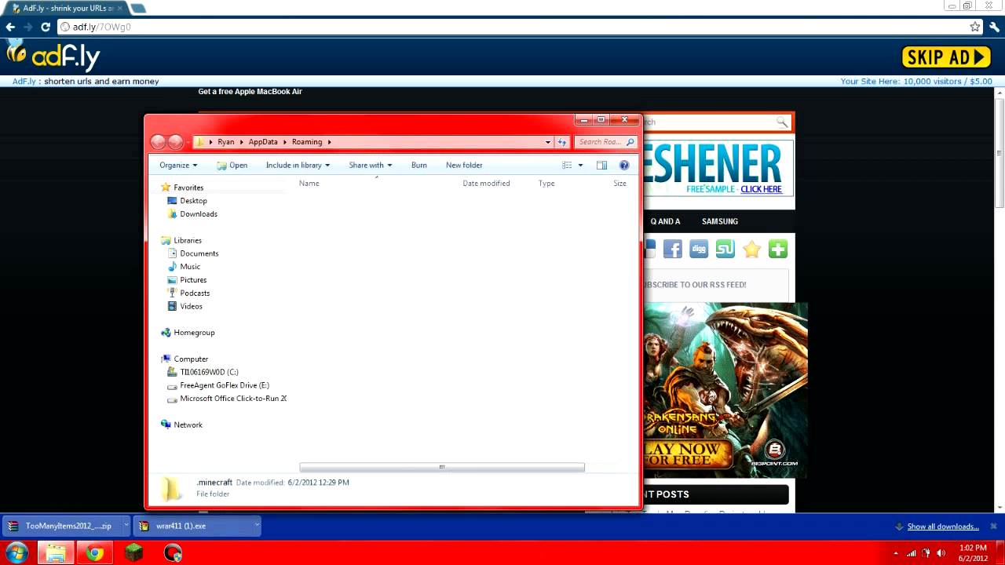
double_click(214, 487)
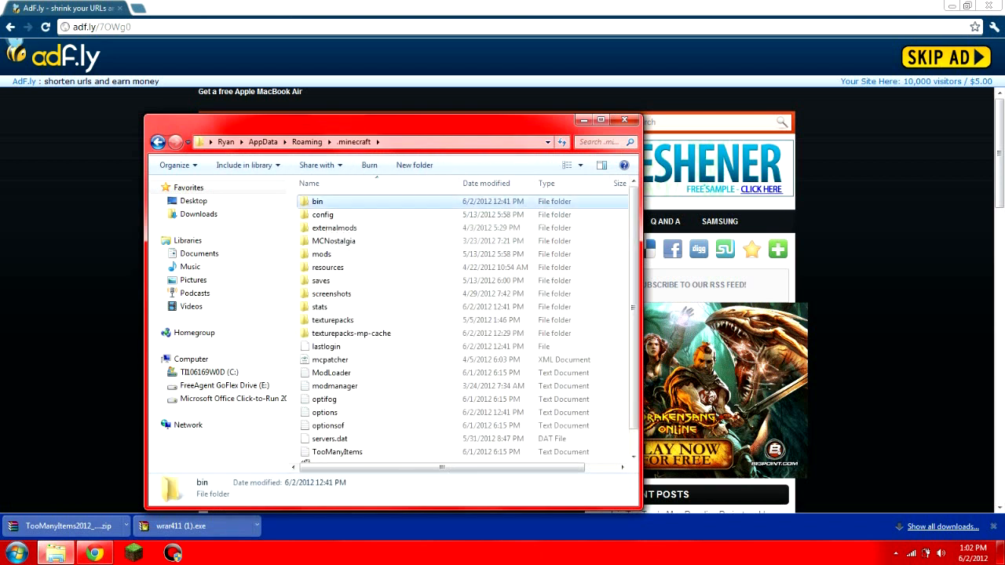
double_click(317, 201)
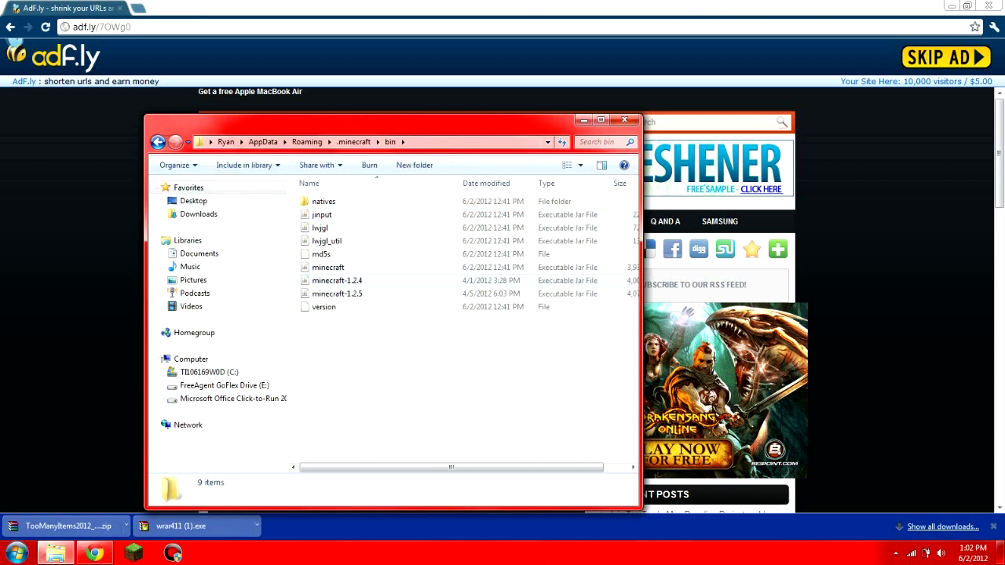
- Select minecraft.jar among the 1.2.4 and 1.2.5 copies in the bin folder
click(328, 267)
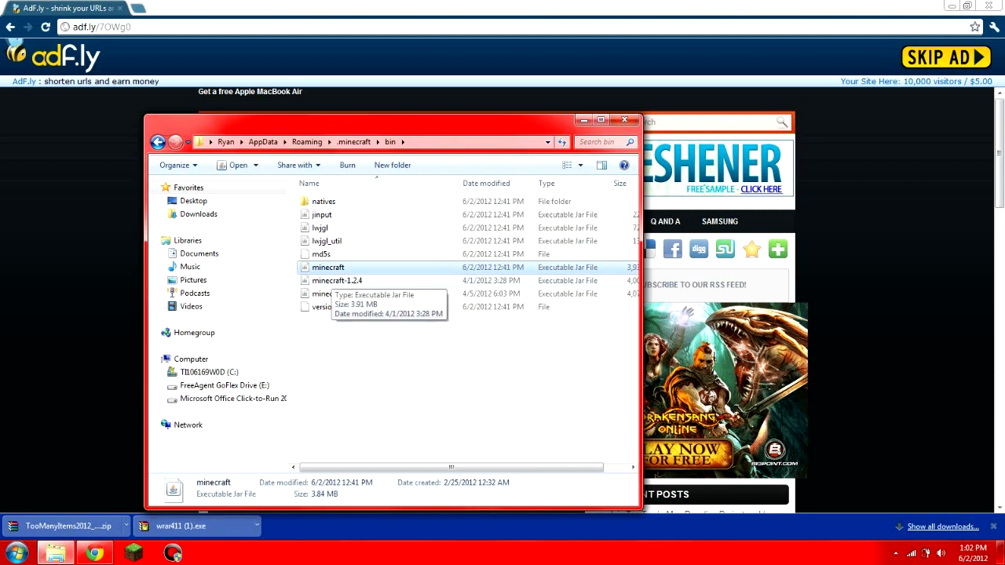
click(335, 293)
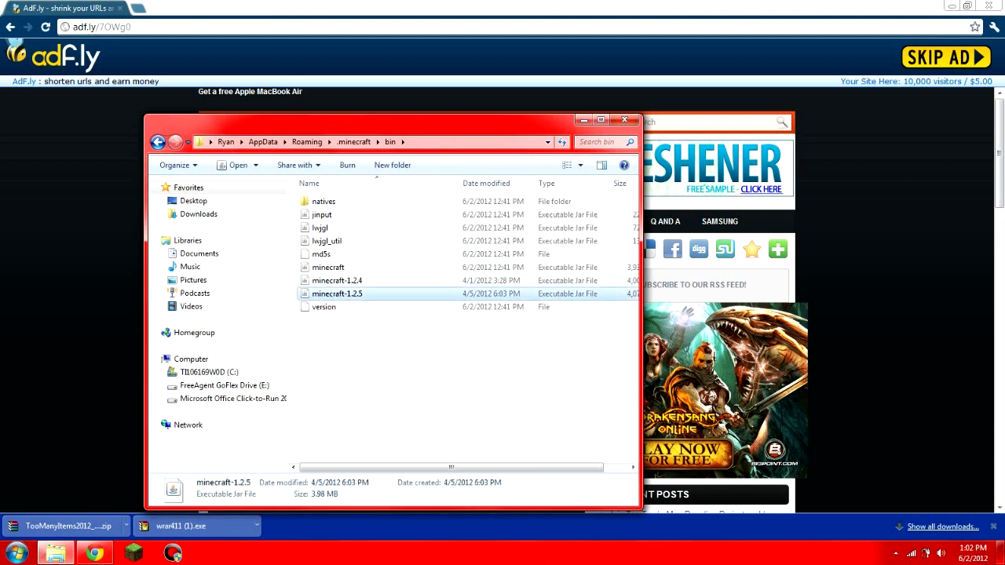
click(328, 267)
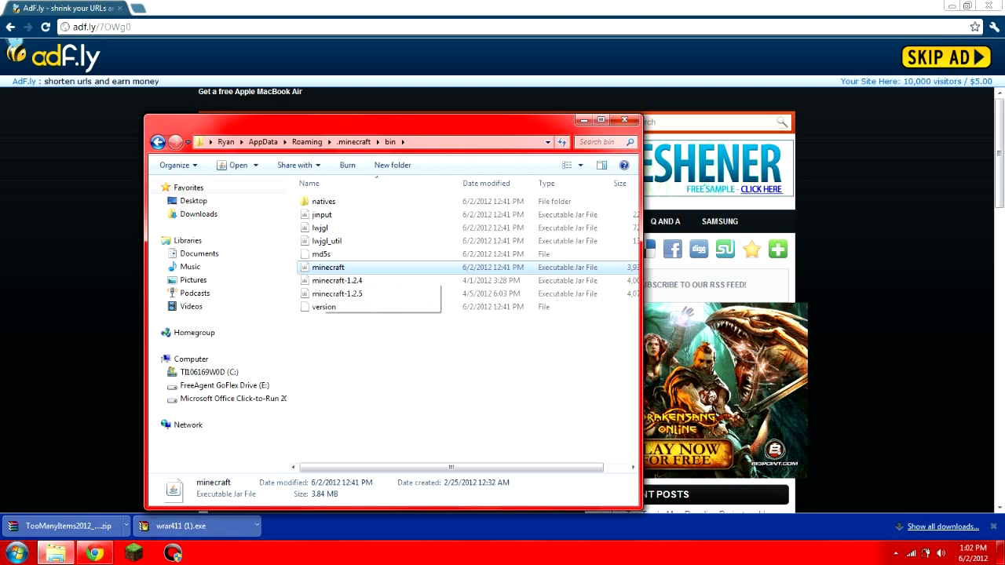
- Try opening minecraft.jar from Explorer, then relaunch the Run command to browse again
right_click(328, 266)
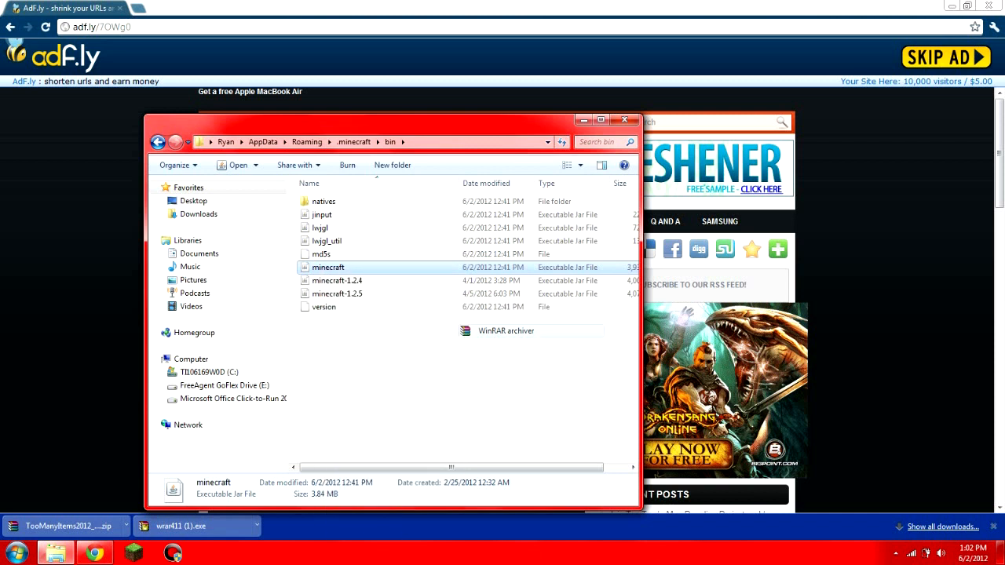
double_click(328, 266)
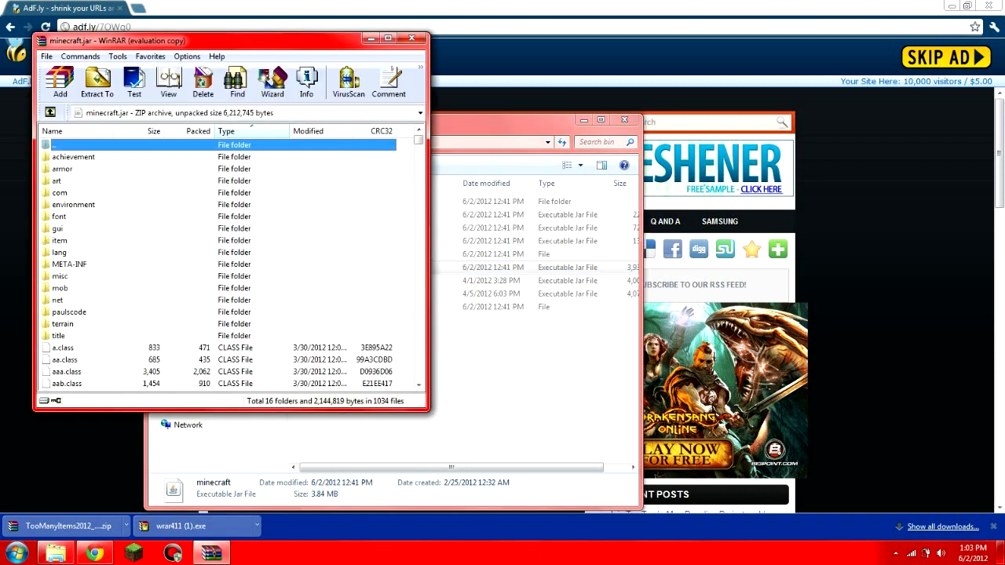
click(69, 264)
text(run)
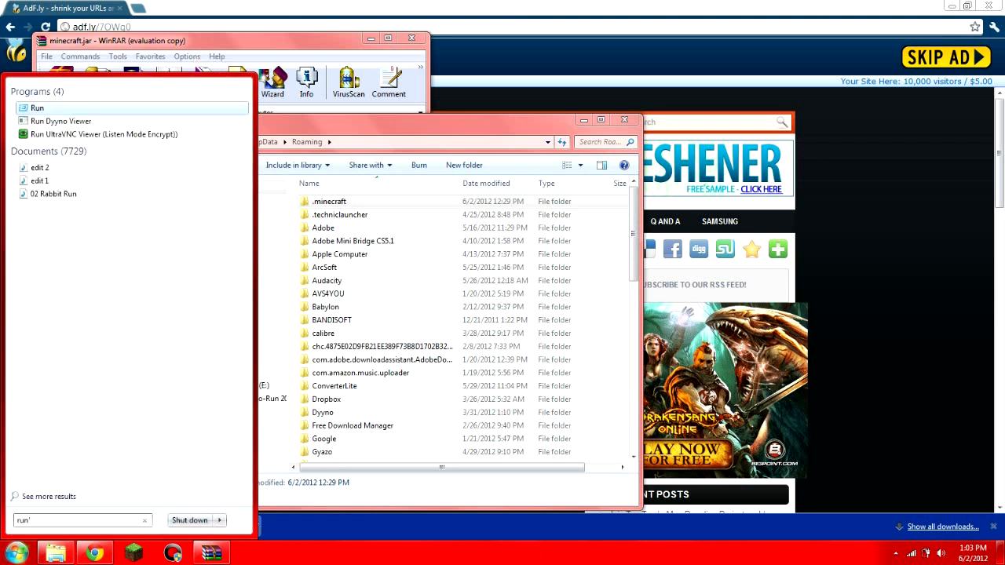
click(38, 106)
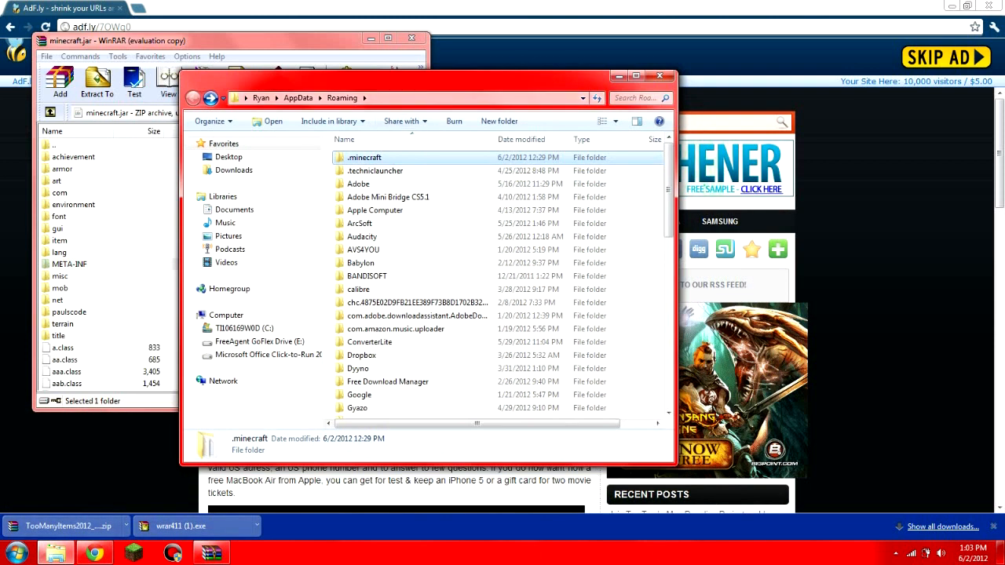
- Browse .minecraft > bin again and open minecraft.jar with WinRAR as an archive
double_click(364, 157)
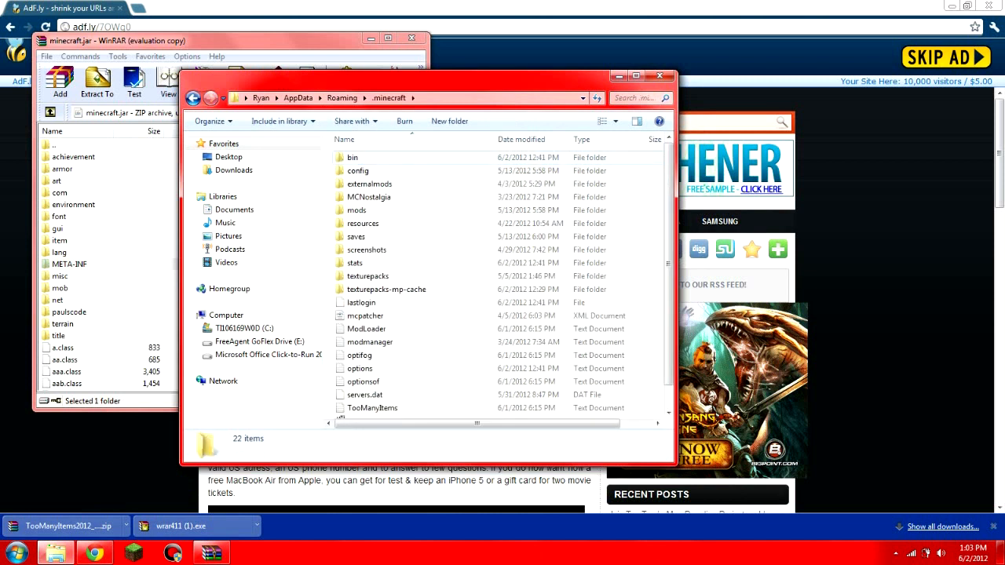
double_click(352, 157)
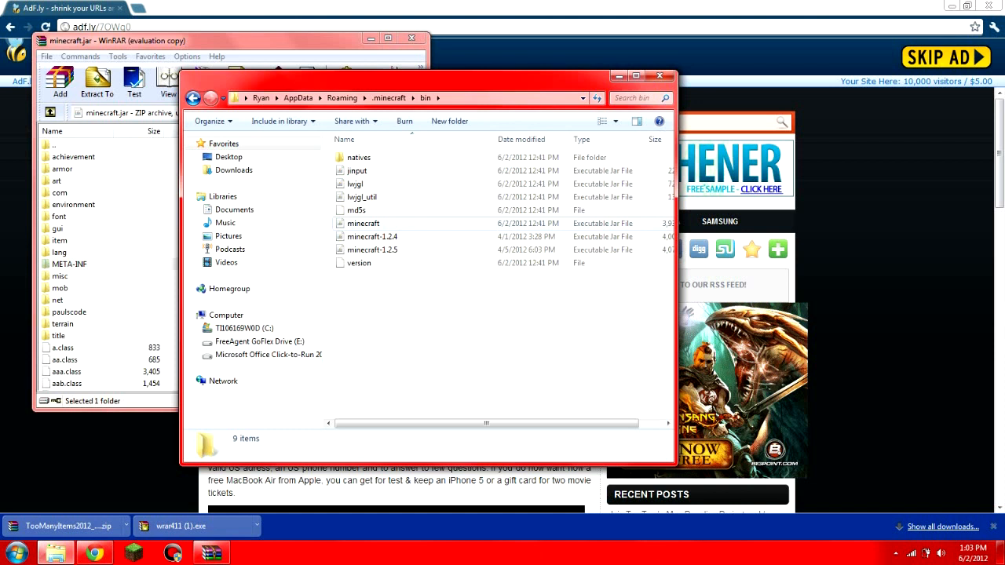
click(372, 248)
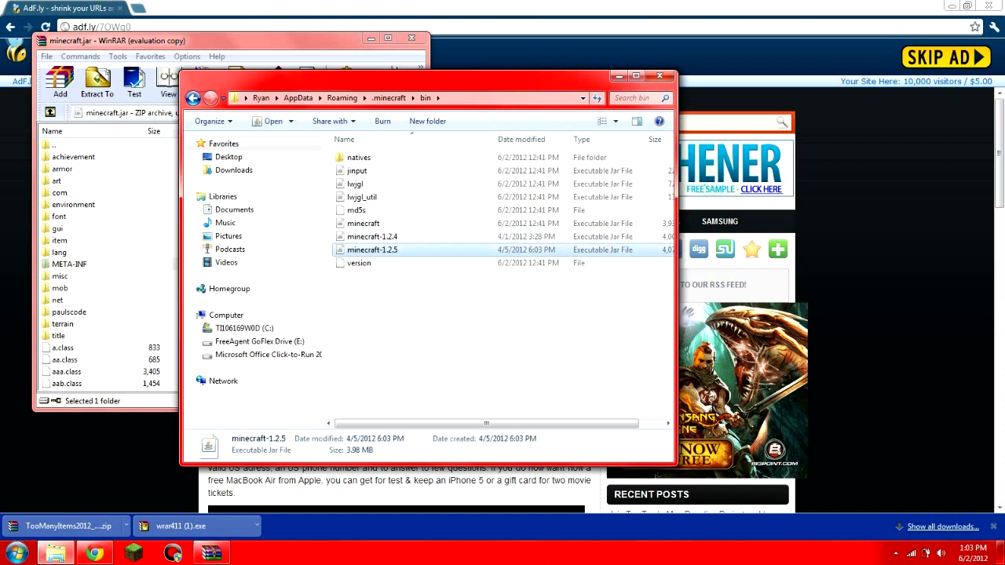
click(374, 236)
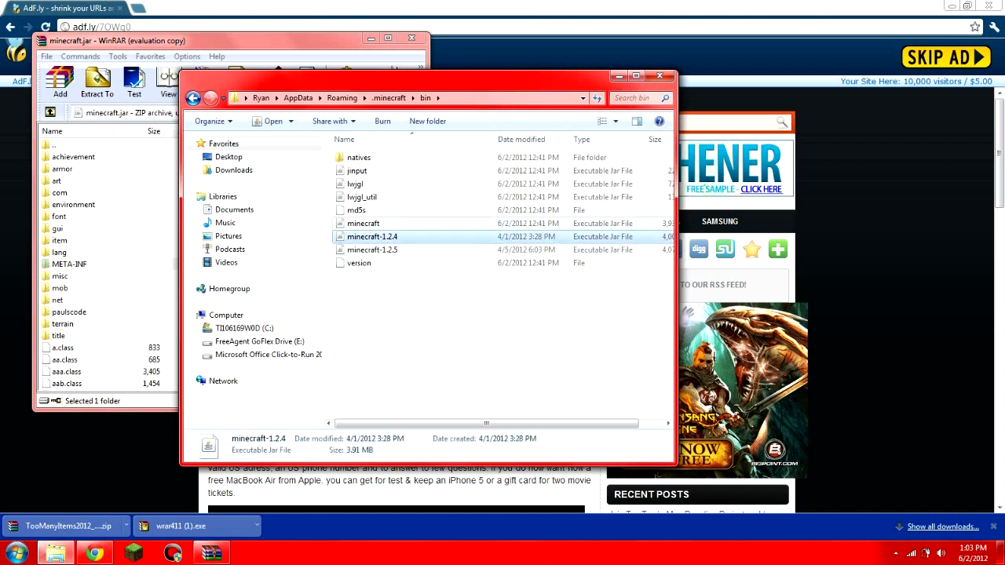
click(363, 223)
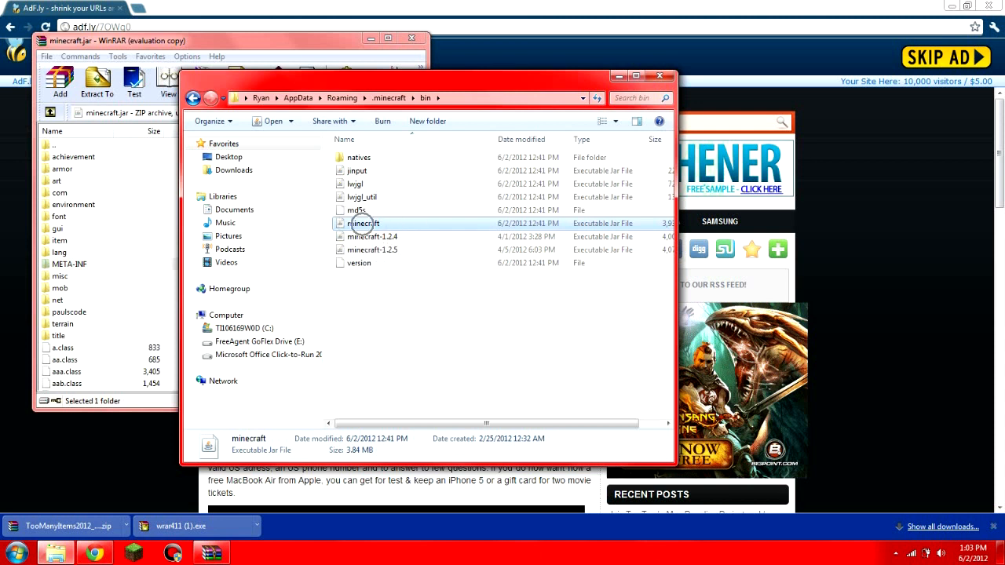
mouse_move(363, 223)
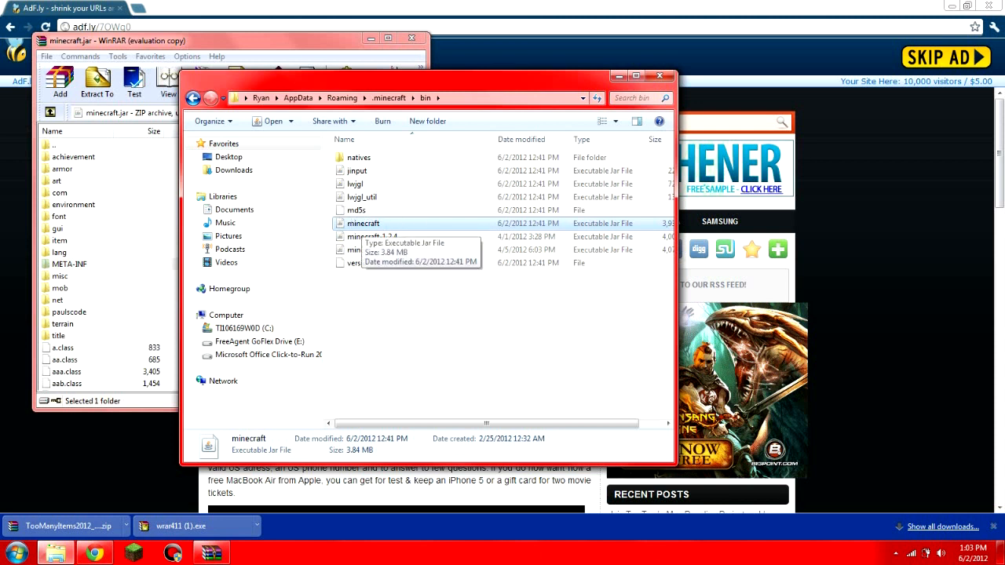
right_click(364, 223)
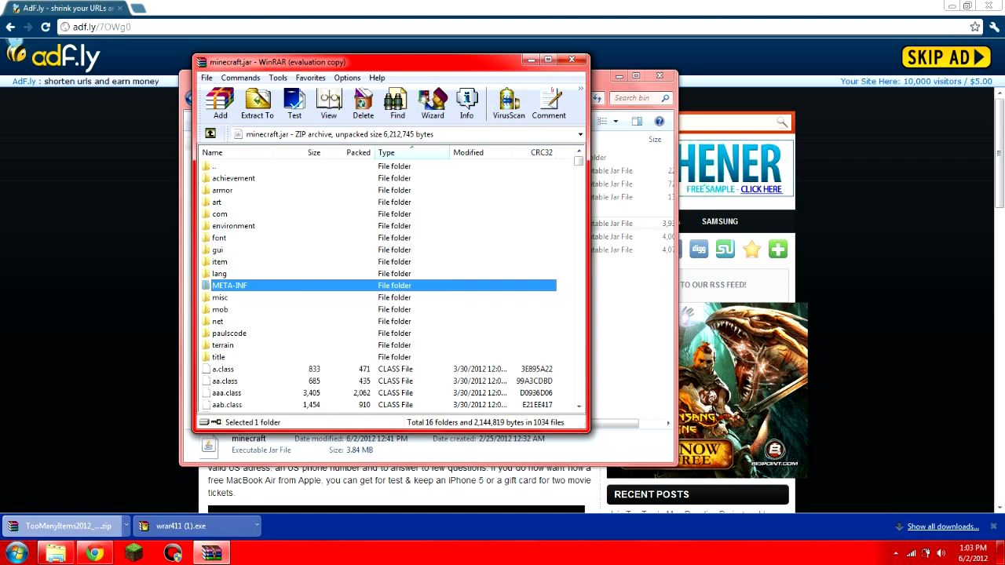
- Open the TooManyItems zip in a second WinRAR window and select all its class files
click(571, 60)
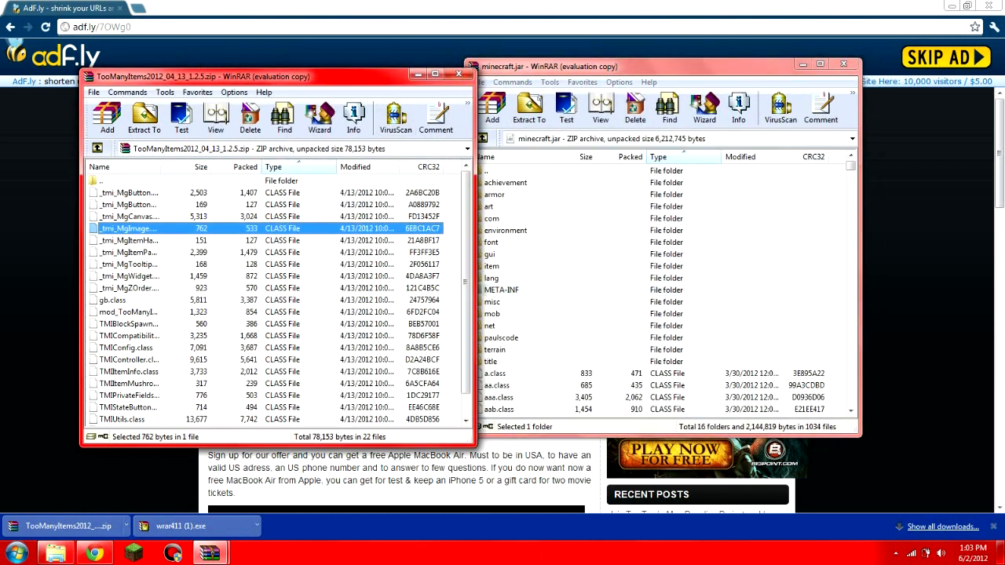
click(505, 241)
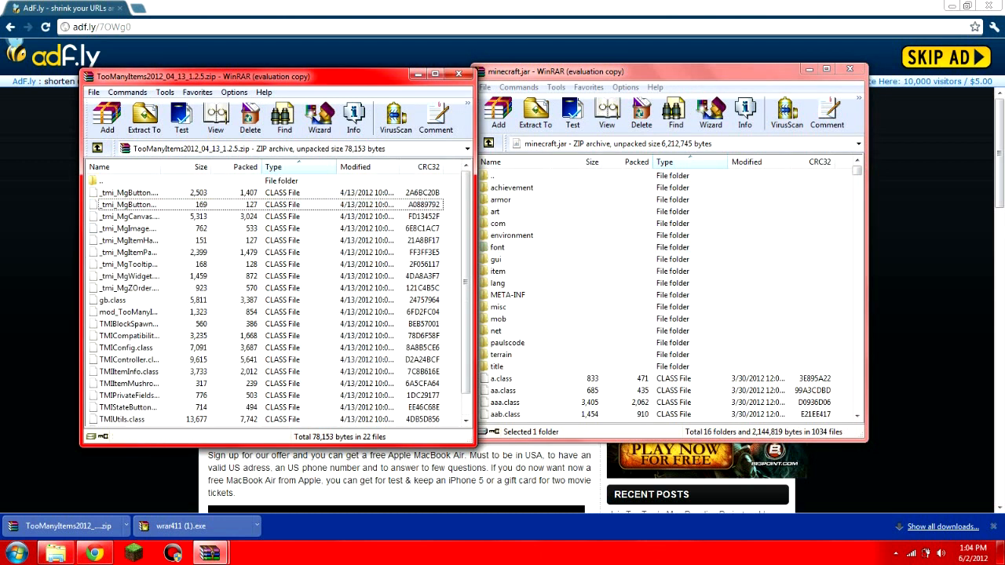
key(ctrl+a)
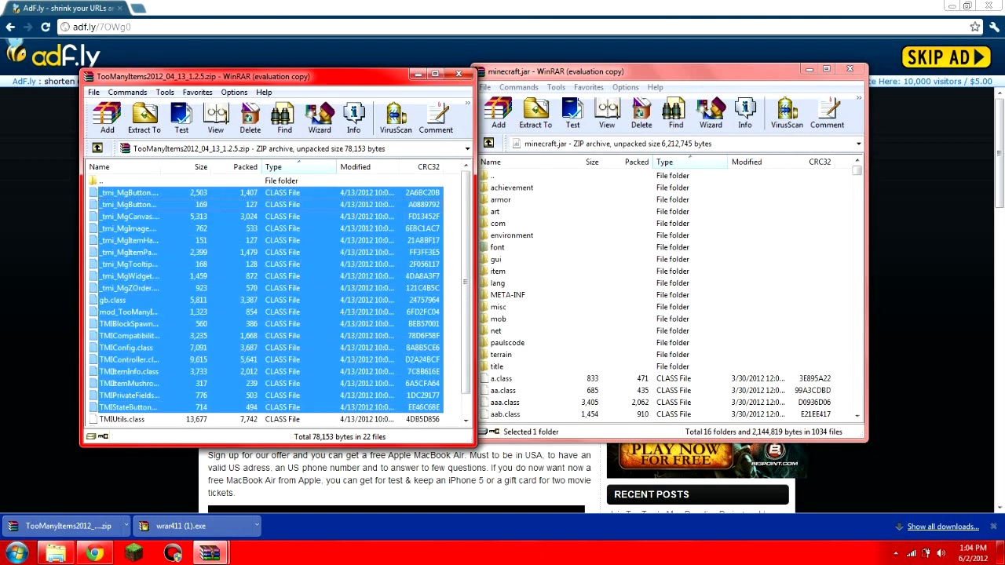
click(129, 204)
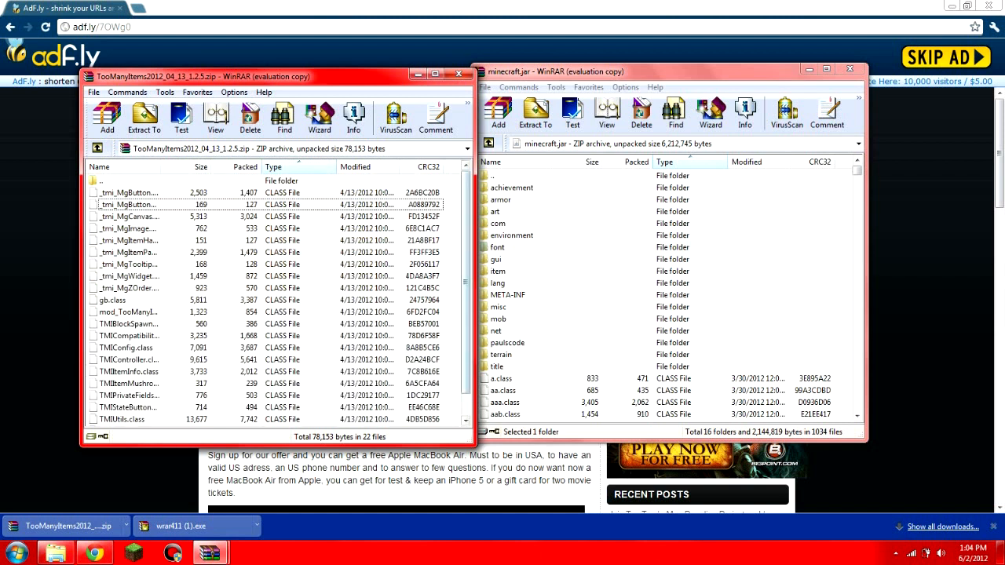
scroll(down, 3)
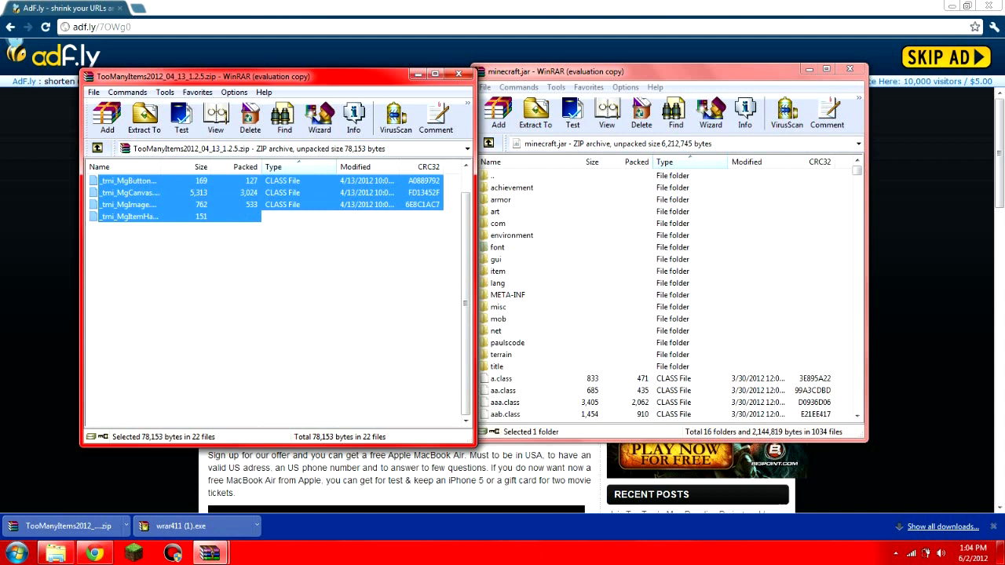
- Add the TooManyItems class files into minecraft.jar and delete its META-INF folder
click(496, 113)
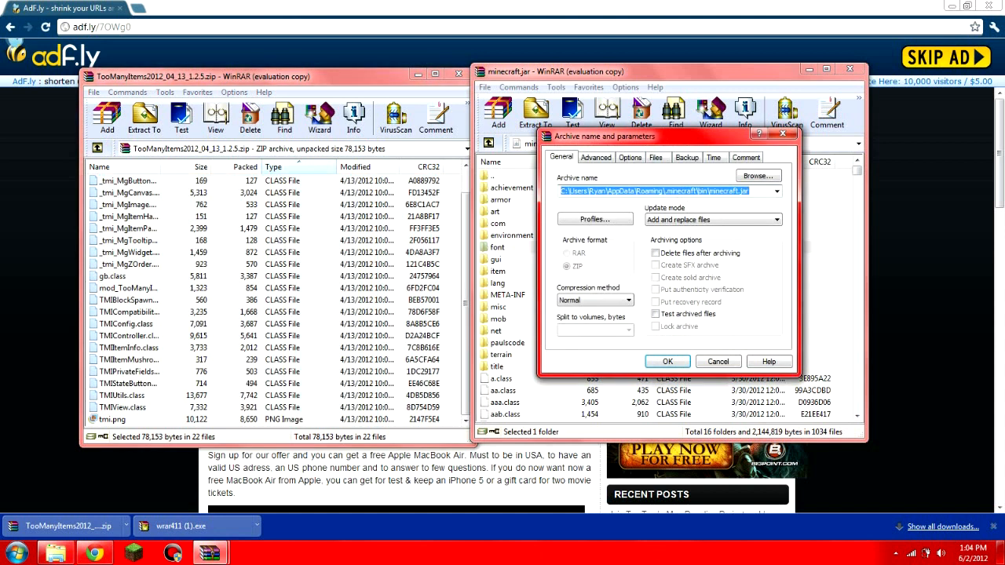
click(666, 361)
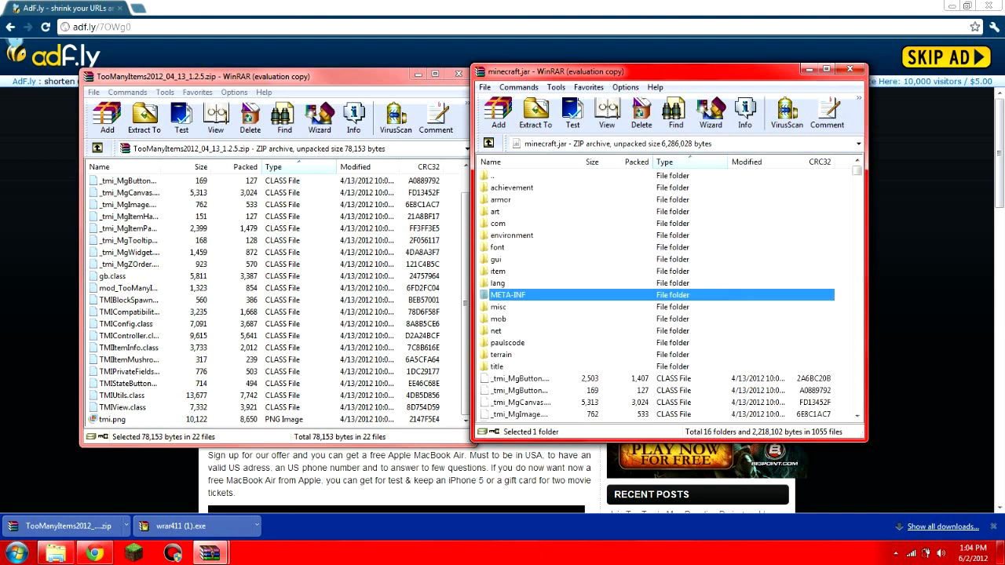
click(641, 113)
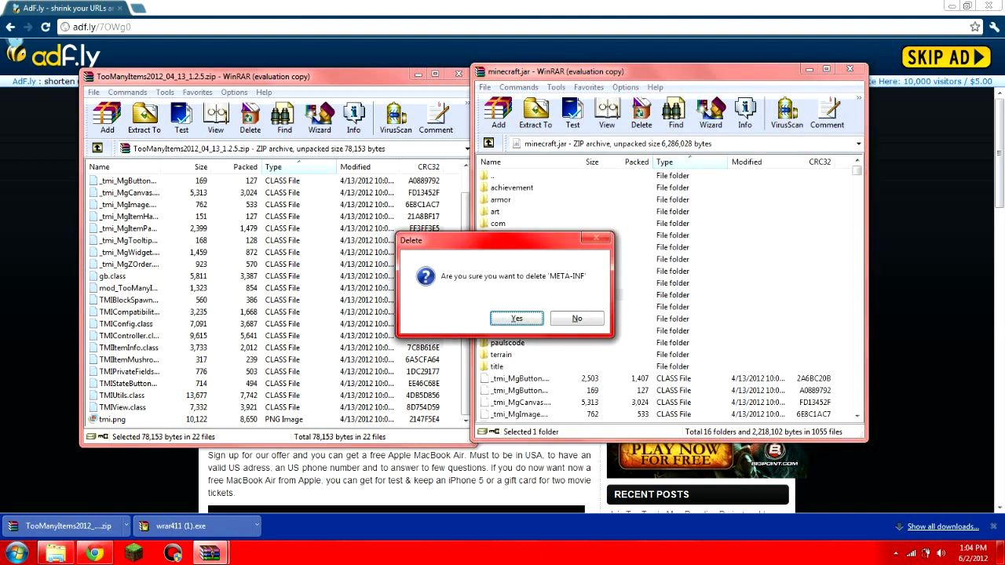
click(515, 317)
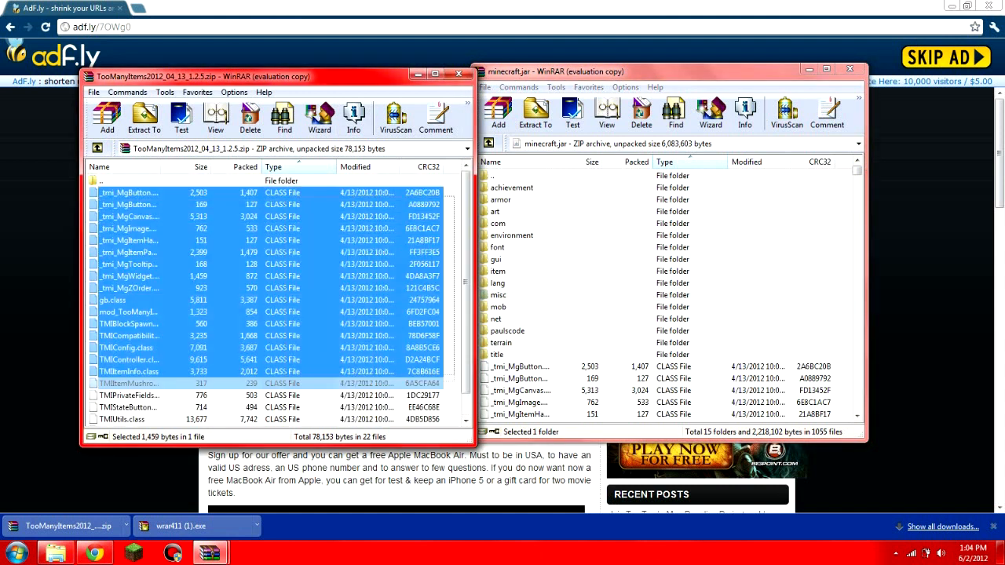
click(498, 116)
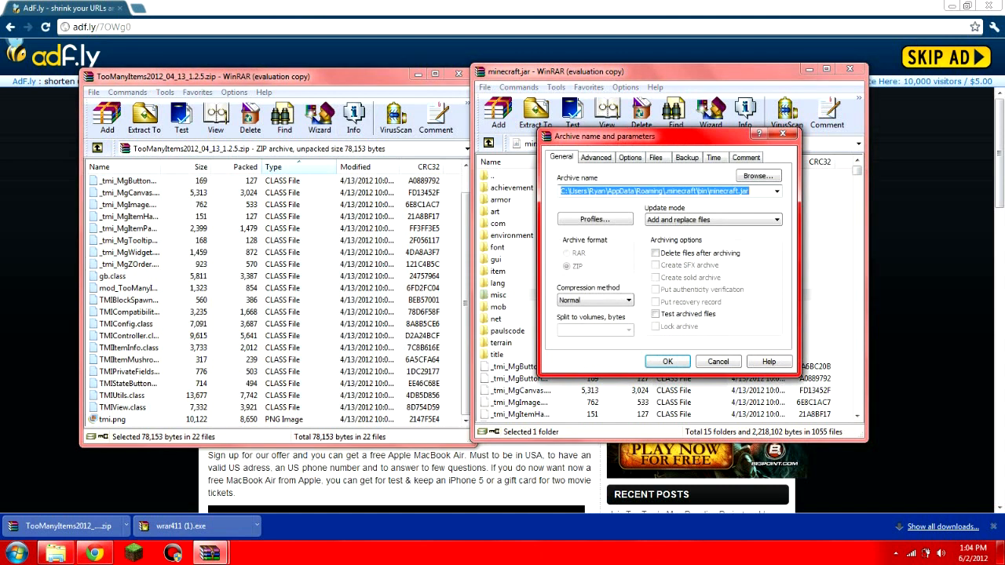
click(665, 361)
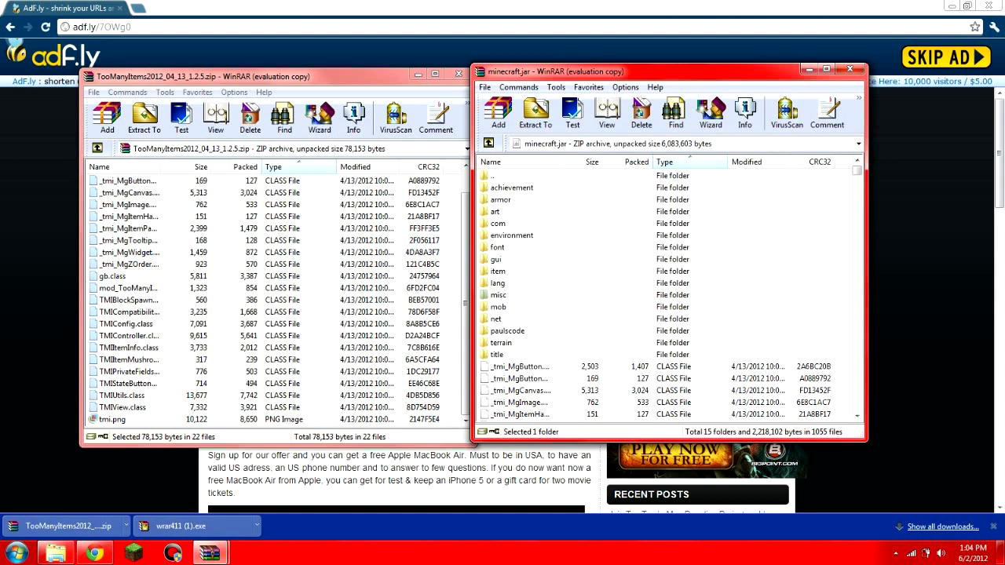
- Go back to the minecraftforum thread and scroll to Marglyph's TooManyItems description post
click(498, 248)
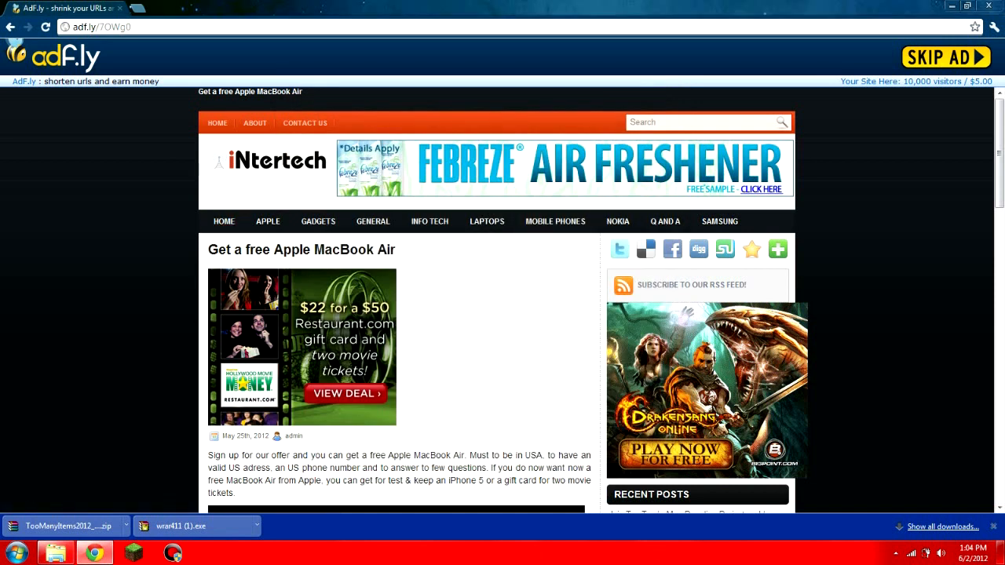
click(945, 56)
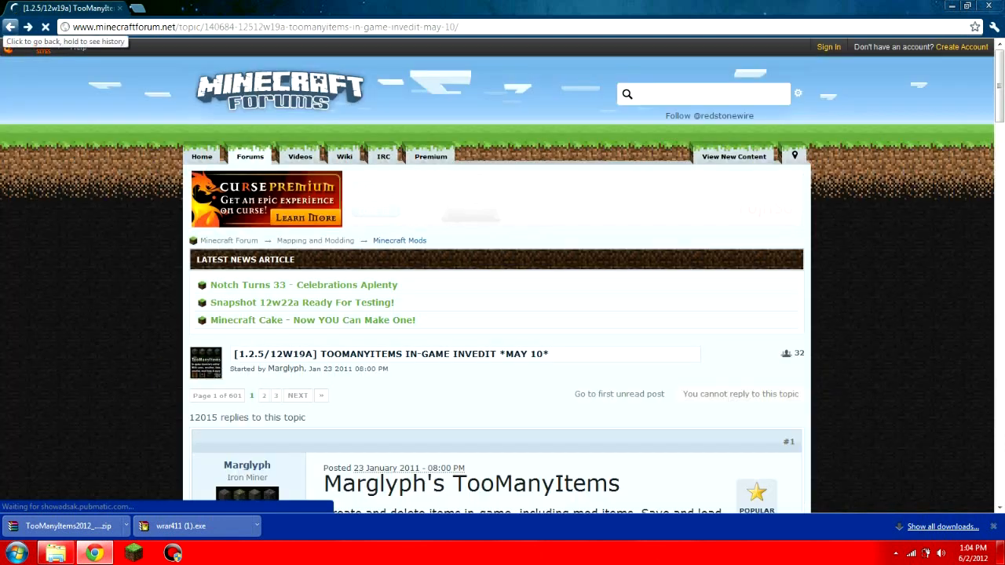
scroll(down, 3)
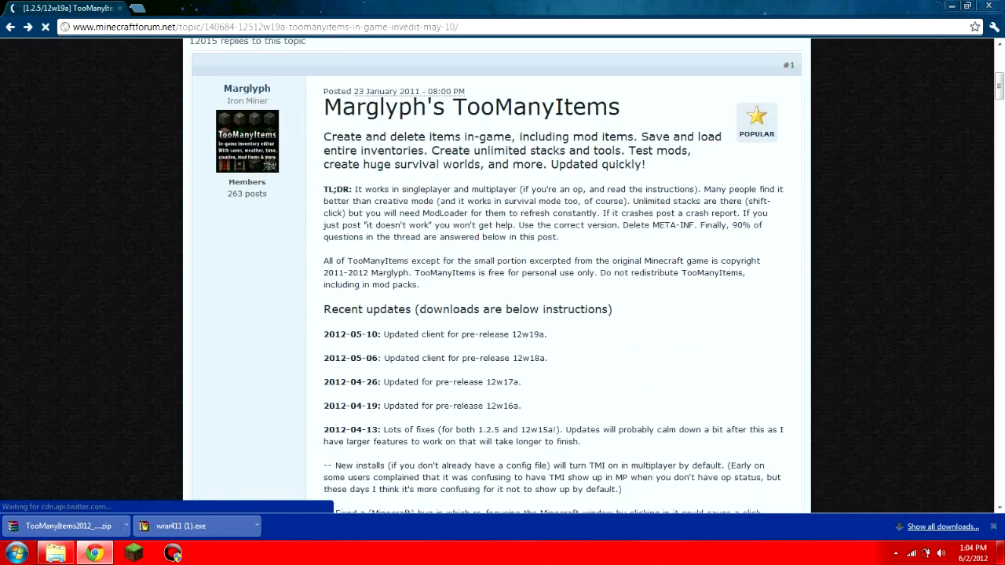
scroll(down, 3)
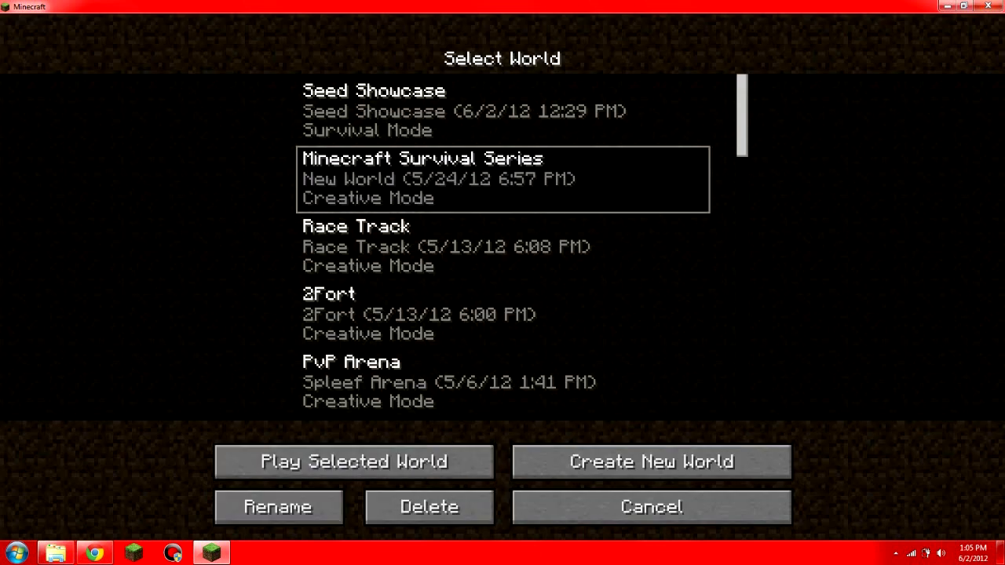
- Play the Minecraft Survival Series world to see the Item Selection overlay, then quit to title
click(355, 462)
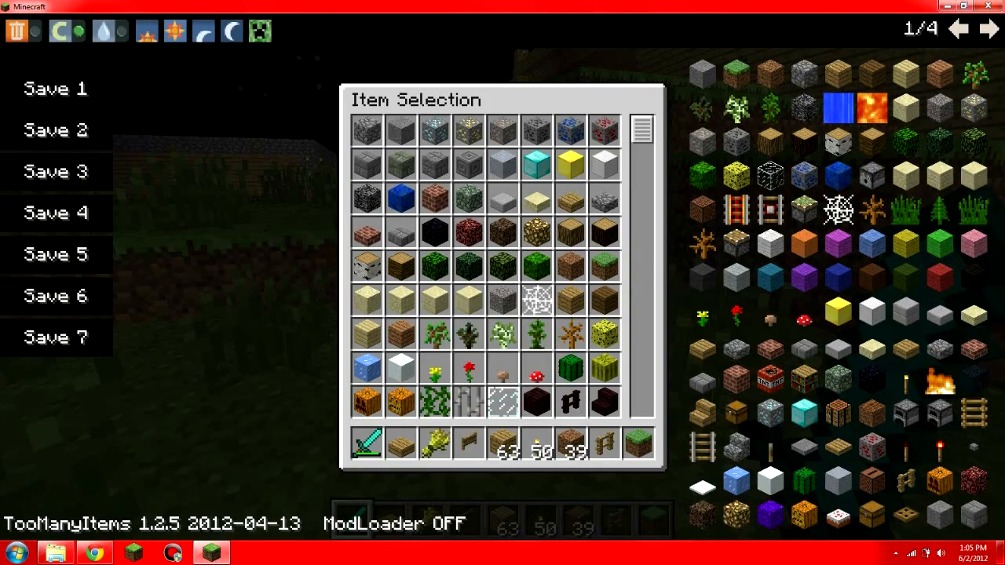
mouse_move(502, 128)
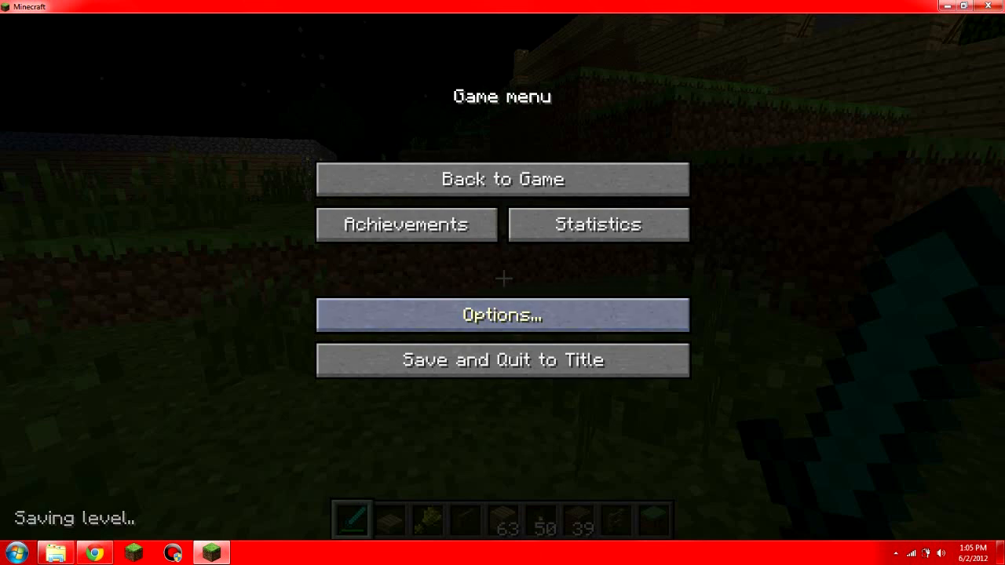
click(503, 359)
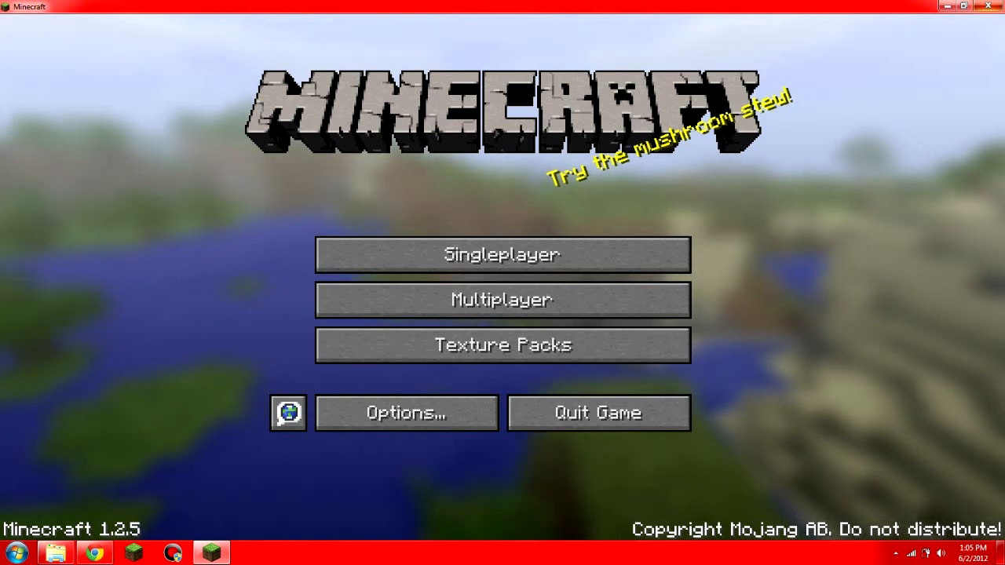